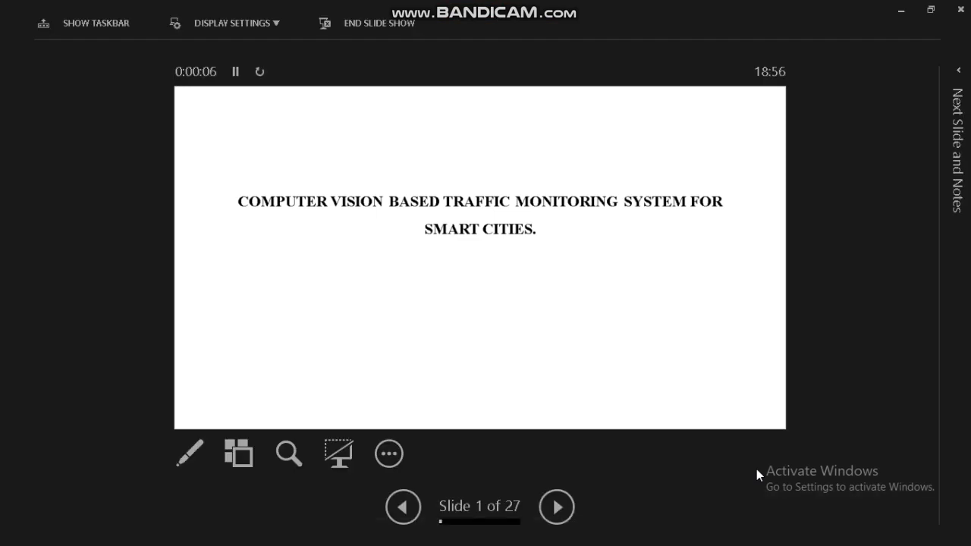
- Advance from the traffic-monitoring title slide to slide 2, the Abstract
left_click(556, 507)
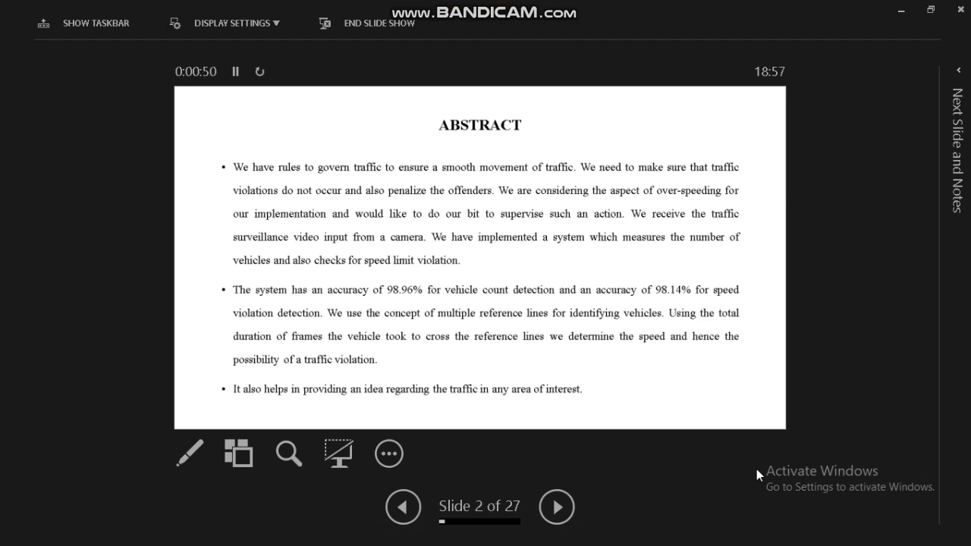
- Step through the Objective slide to slide 4, Introduction on traffic violations
left_click(557, 507)
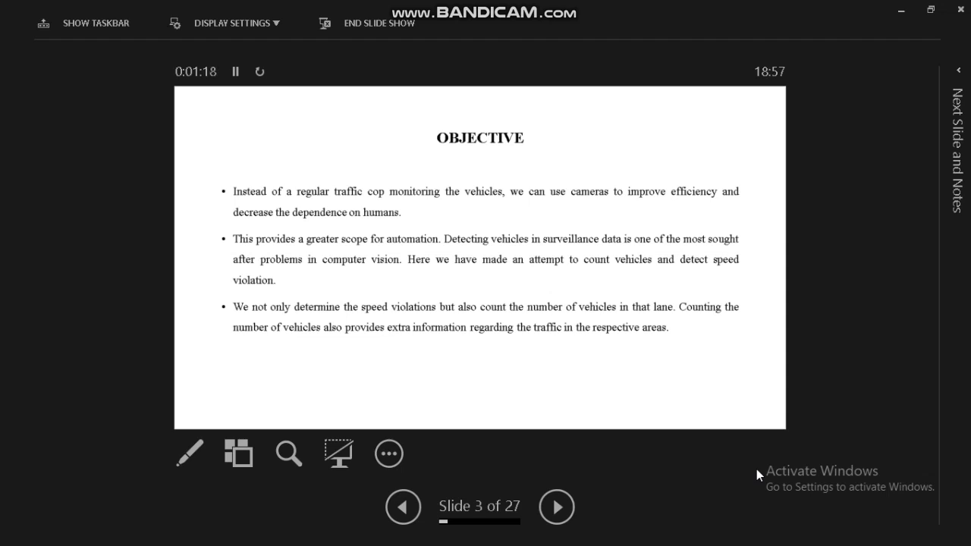
left_click(557, 506)
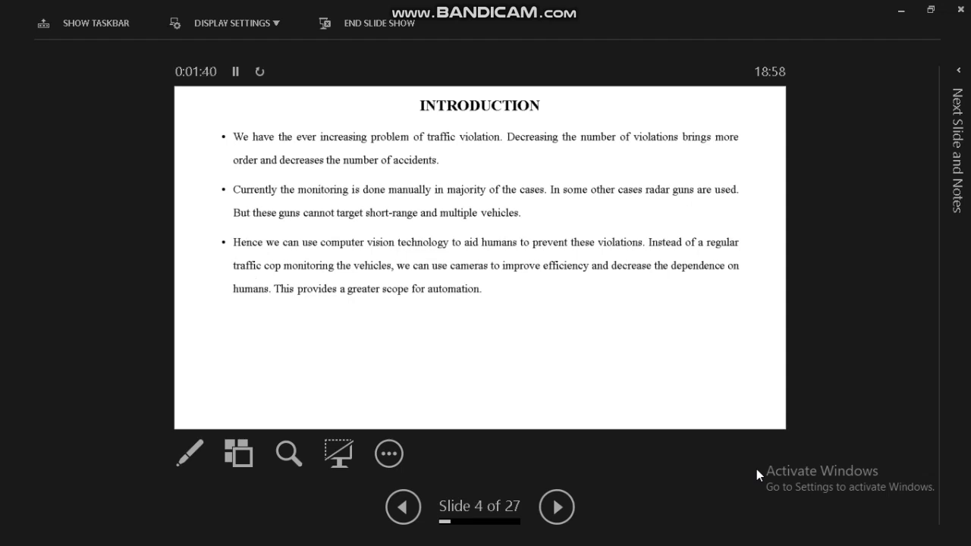
- Step through Existing System and Disadvantages to slide 7, Proposed System
left_click(556, 507)
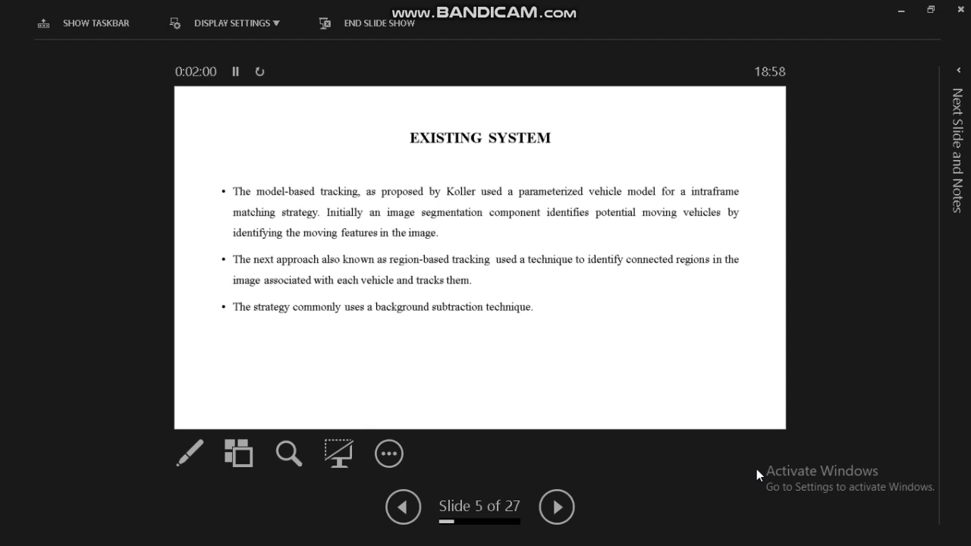
left_click(555, 507)
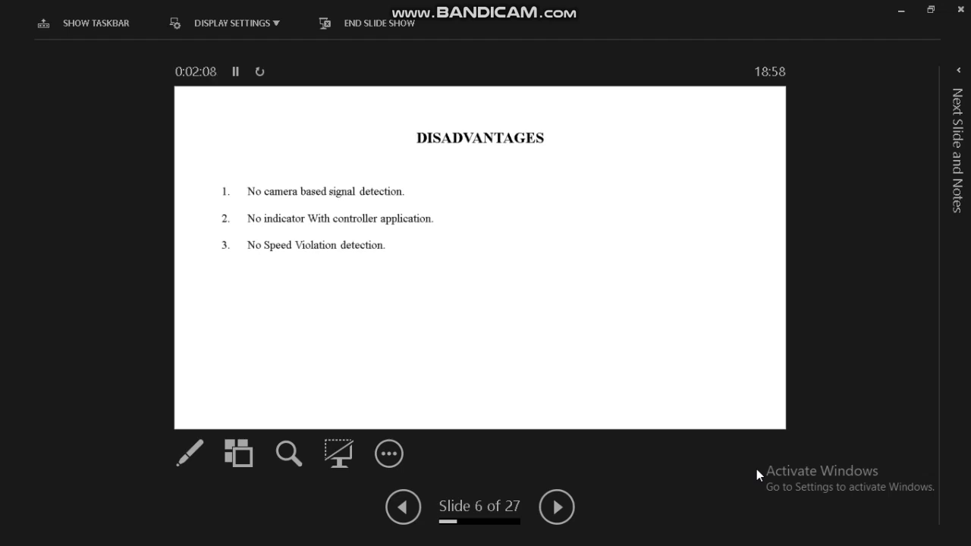
left_click(556, 507)
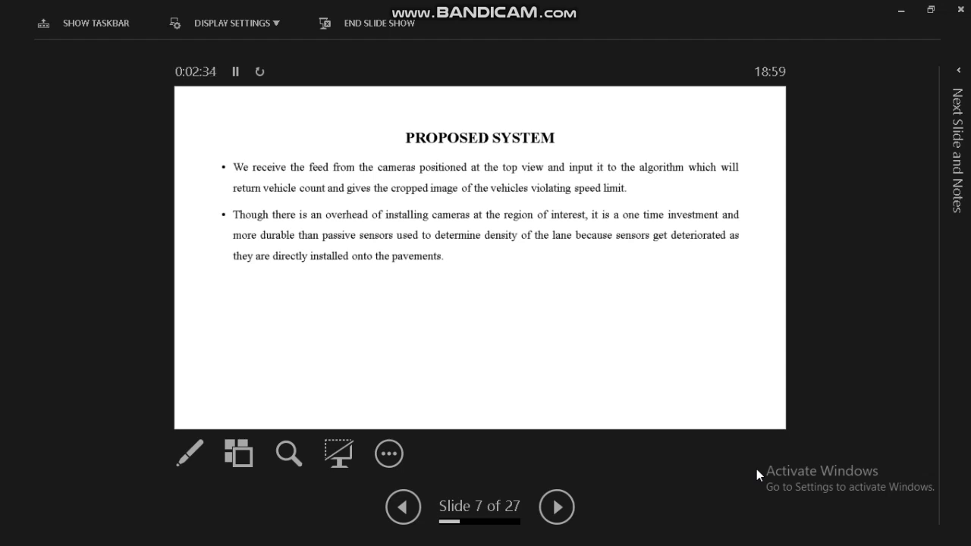
- Step through Advantages, Software and Hardware Requirements to slide 11, Block diagram
left_click(555, 507)
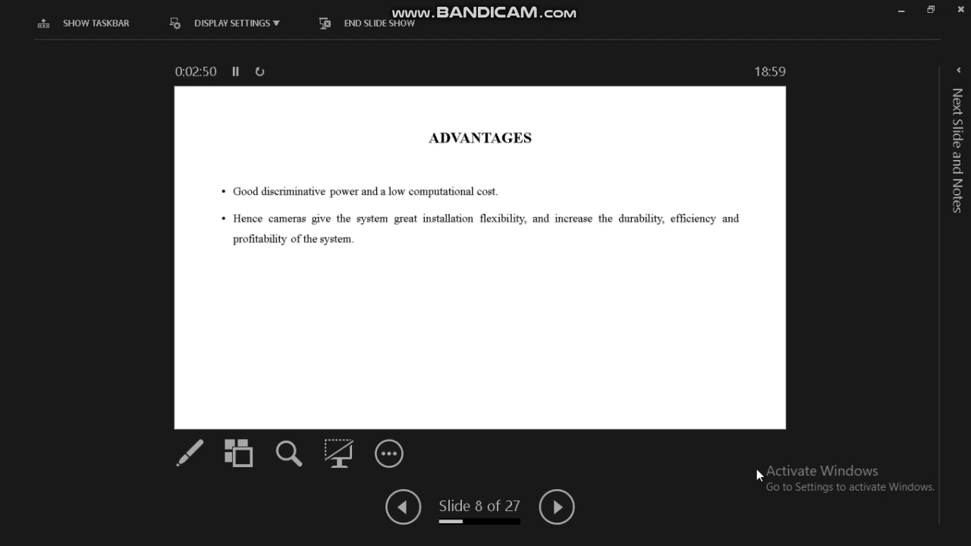
left_click(556, 507)
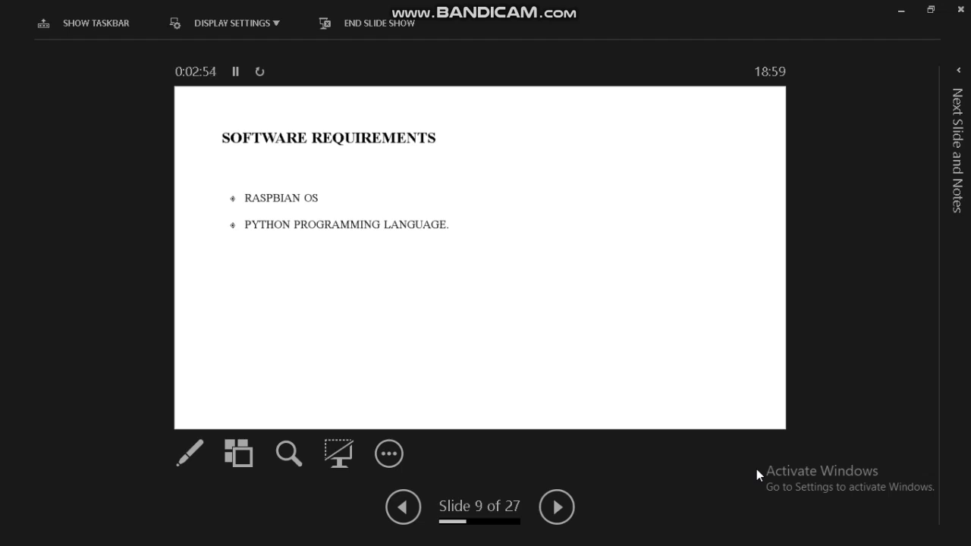
left_click(556, 506)
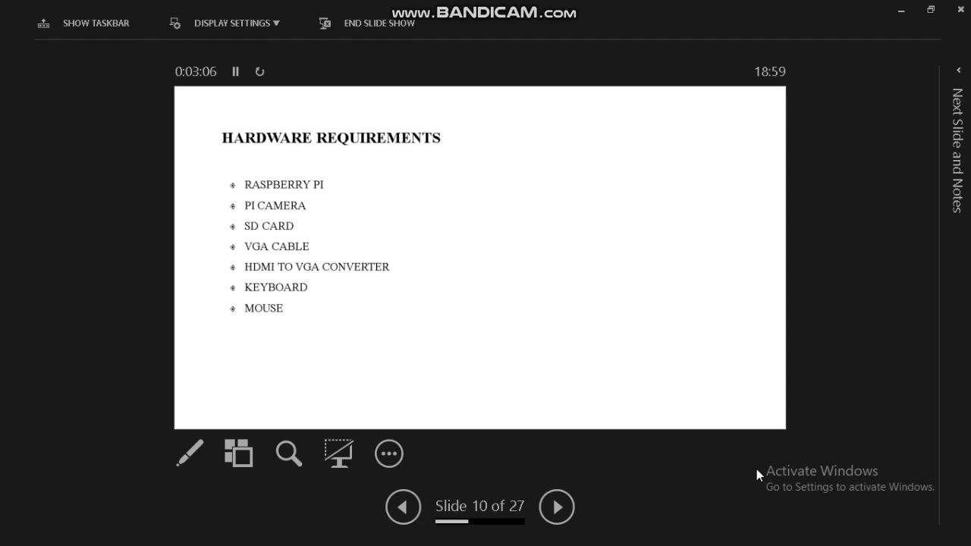
left_click(556, 506)
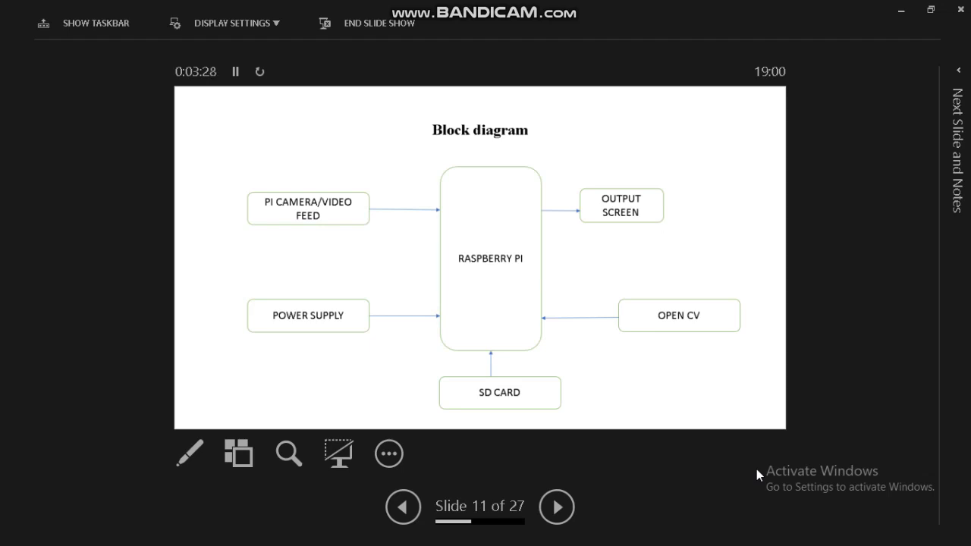
- Step through hardware setup, Working Module and speed-estimation slides to slide 15, Work Flow
left_click(556, 507)
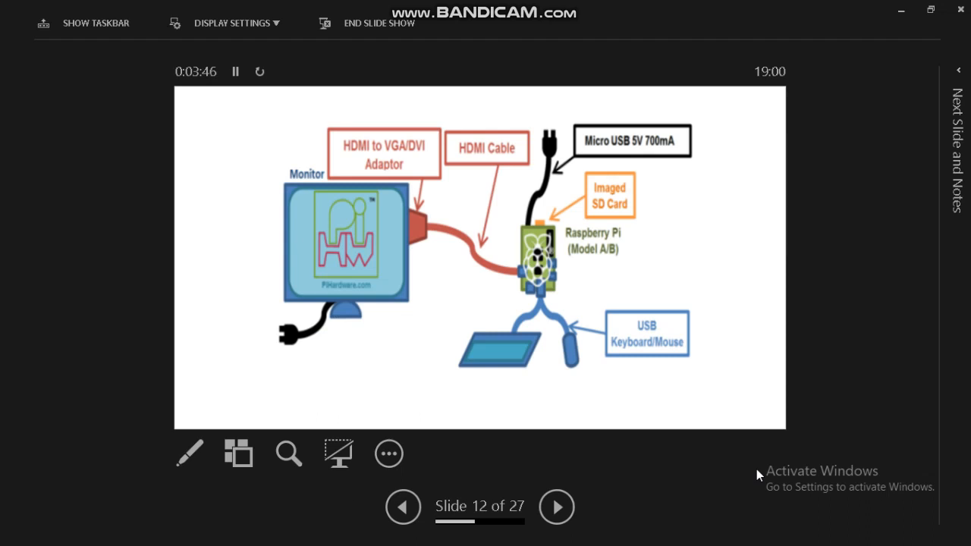
left_click(556, 506)
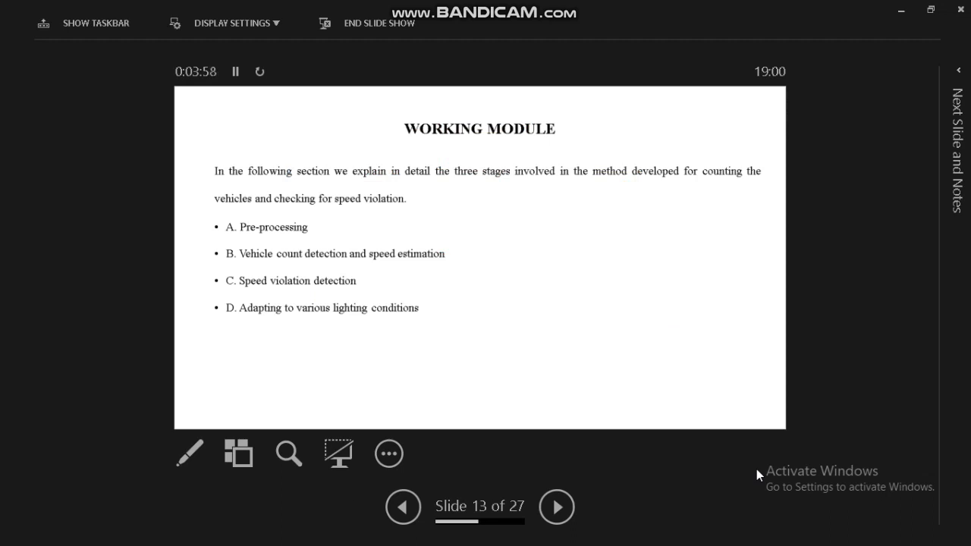
left_click(556, 506)
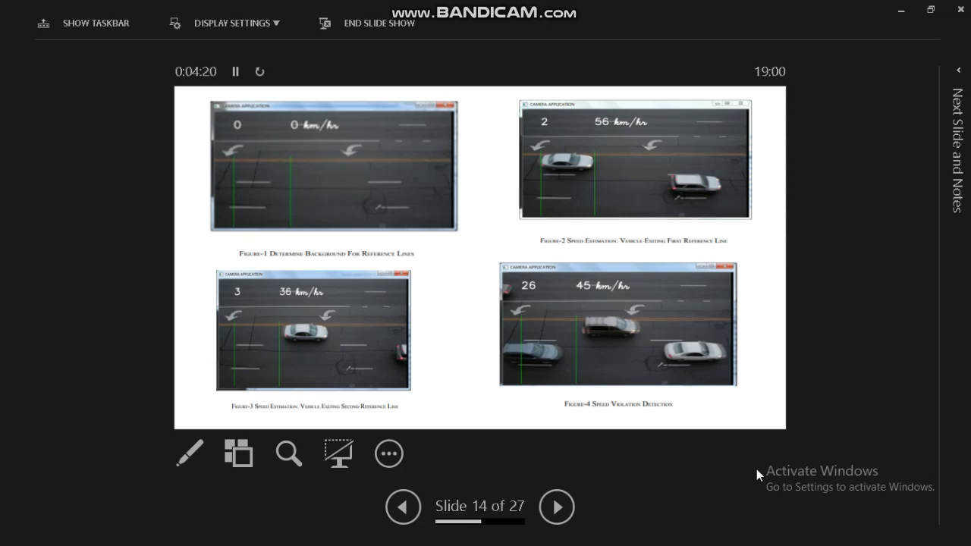
left_click(556, 506)
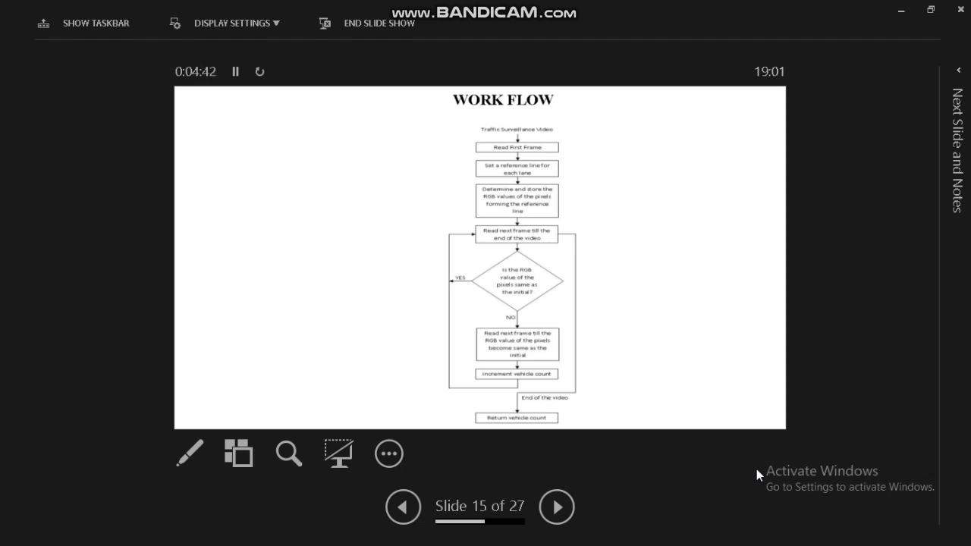
- Advance from Work Flow through Open CV to slide 17, Embedded Systems
left_click(557, 506)
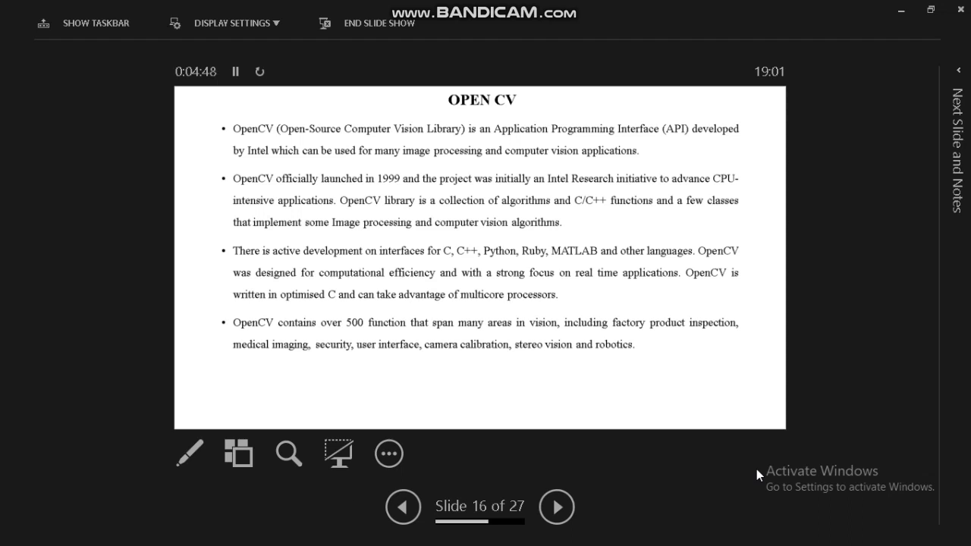
left_click(555, 506)
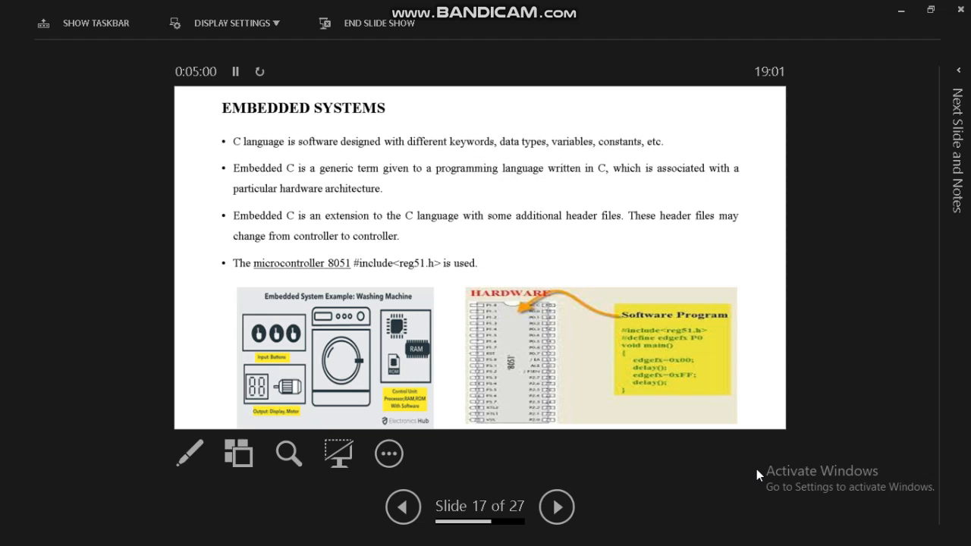
- Step through Raspberry Pi, Pi Camera and Power Supply to slide 21, Raspbian OS
left_click(556, 507)
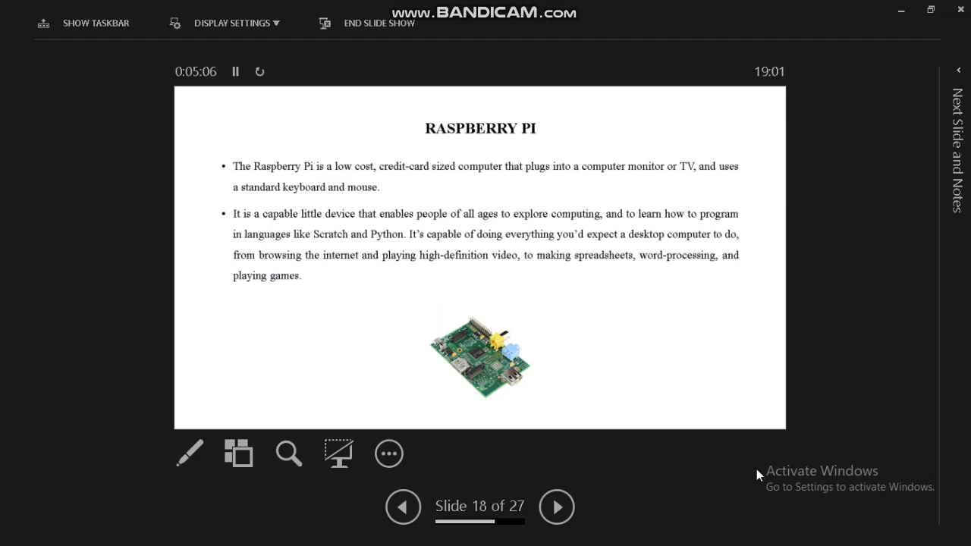
left_click(557, 507)
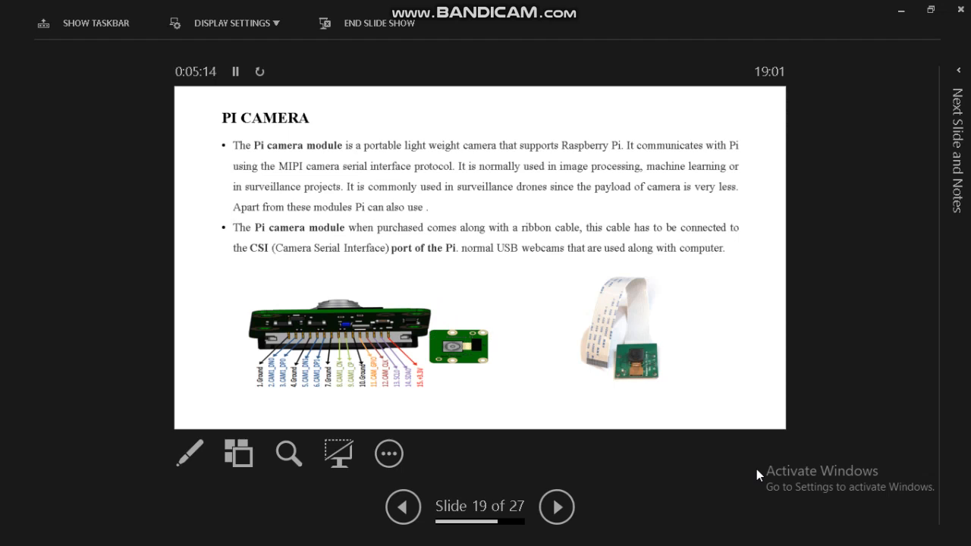
left_click(557, 507)
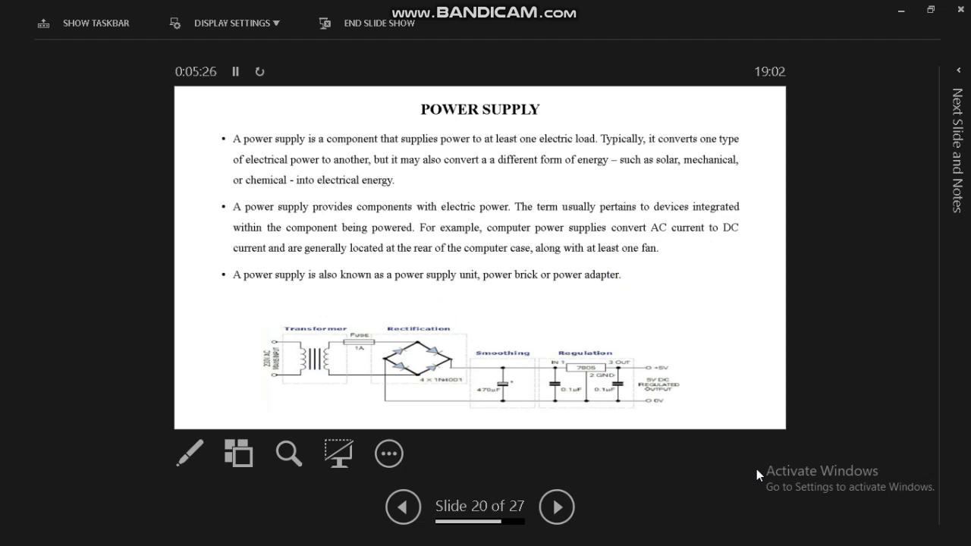
left_click(556, 507)
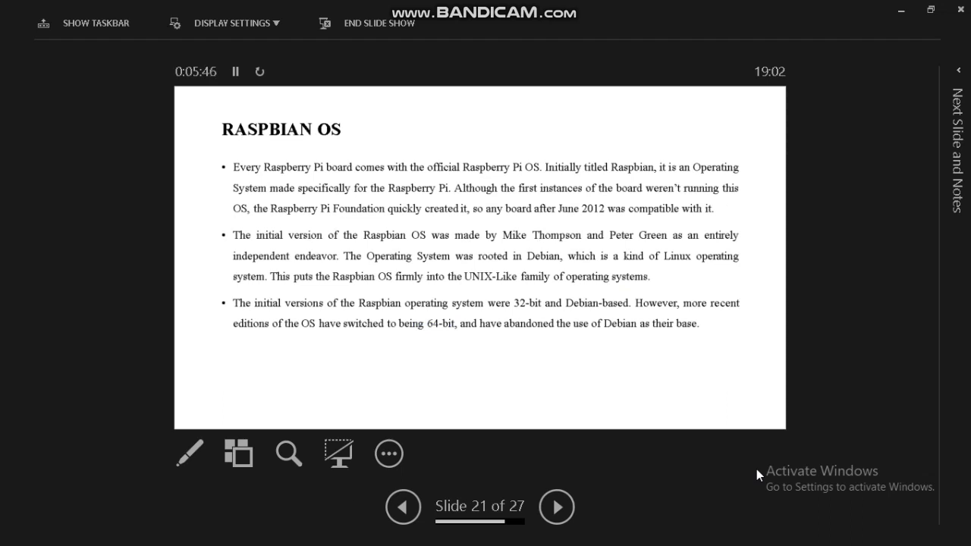
- Step through OS installation options and Python Programming to slide 24, Applications
left_click(556, 506)
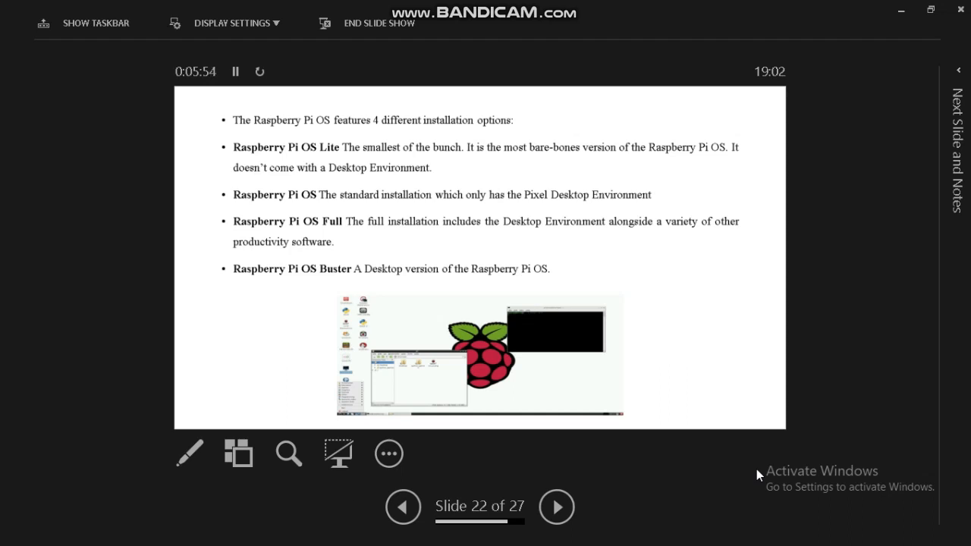
left_click(556, 507)
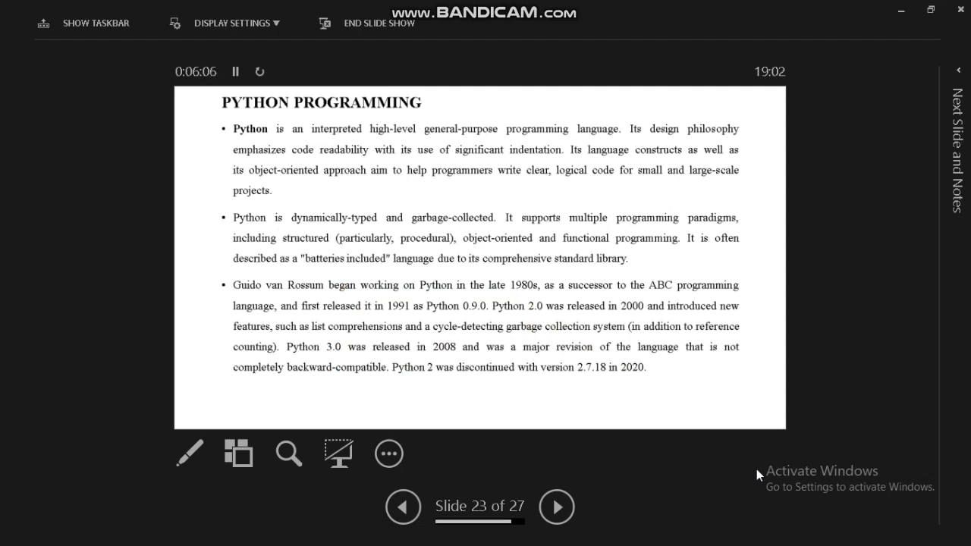
left_click(555, 506)
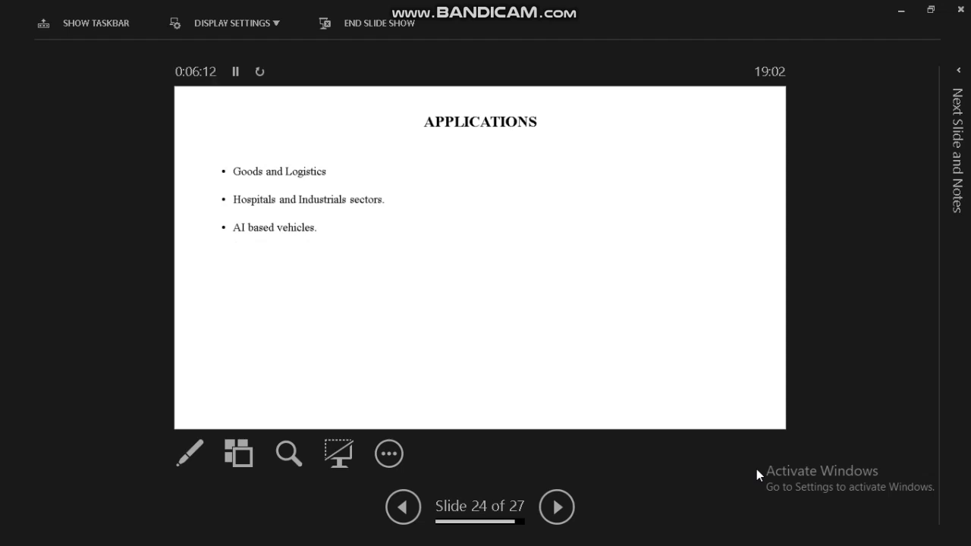
- Step through Future Work and Conclusion to the final slide 27, References
left_click(556, 506)
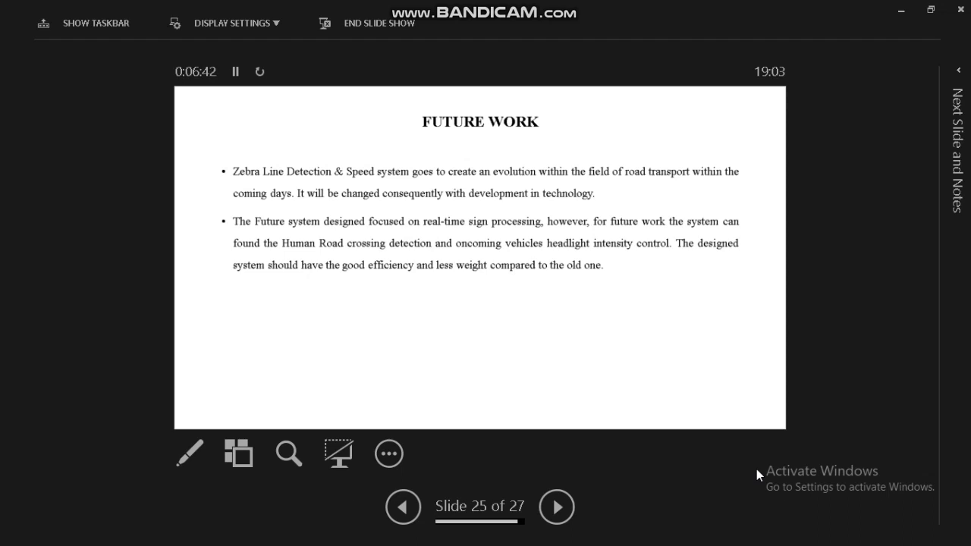
left_click(556, 507)
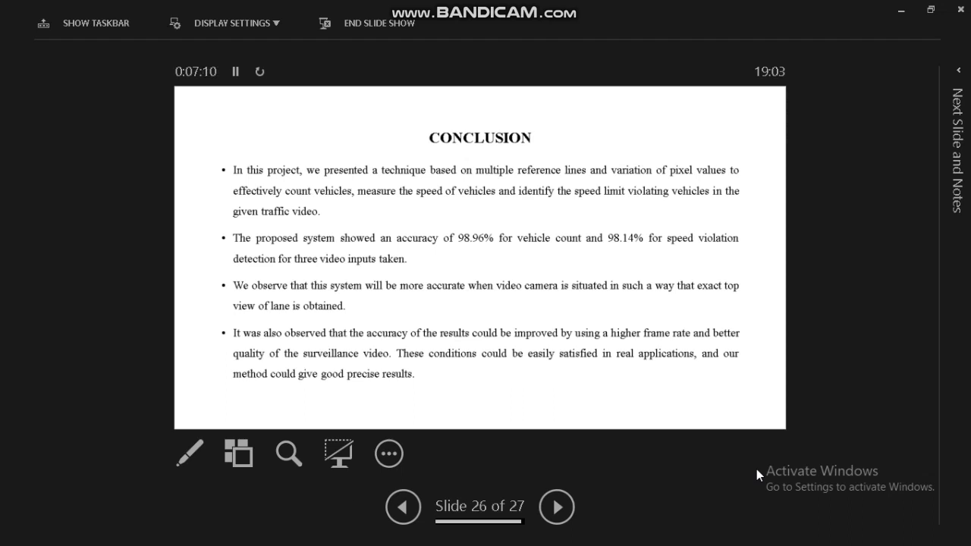
left_click(556, 506)
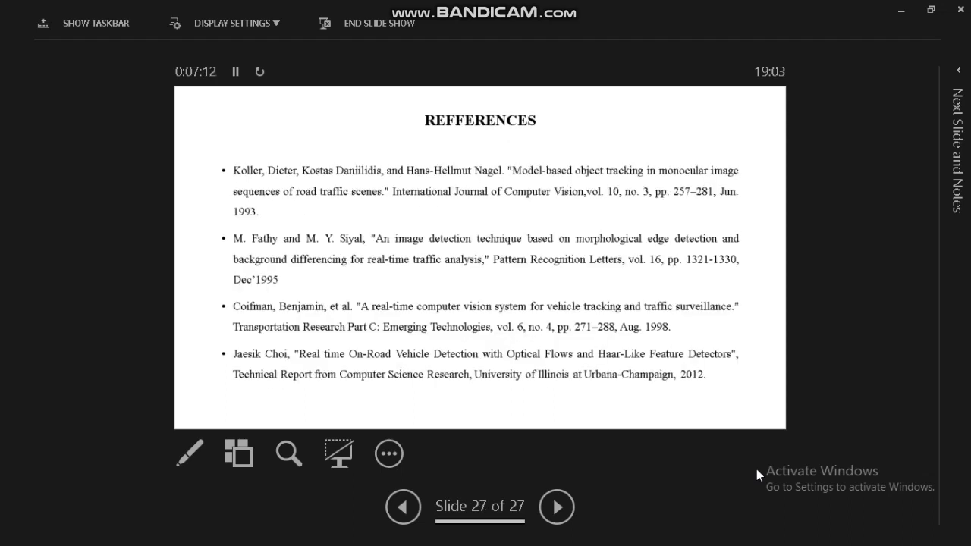